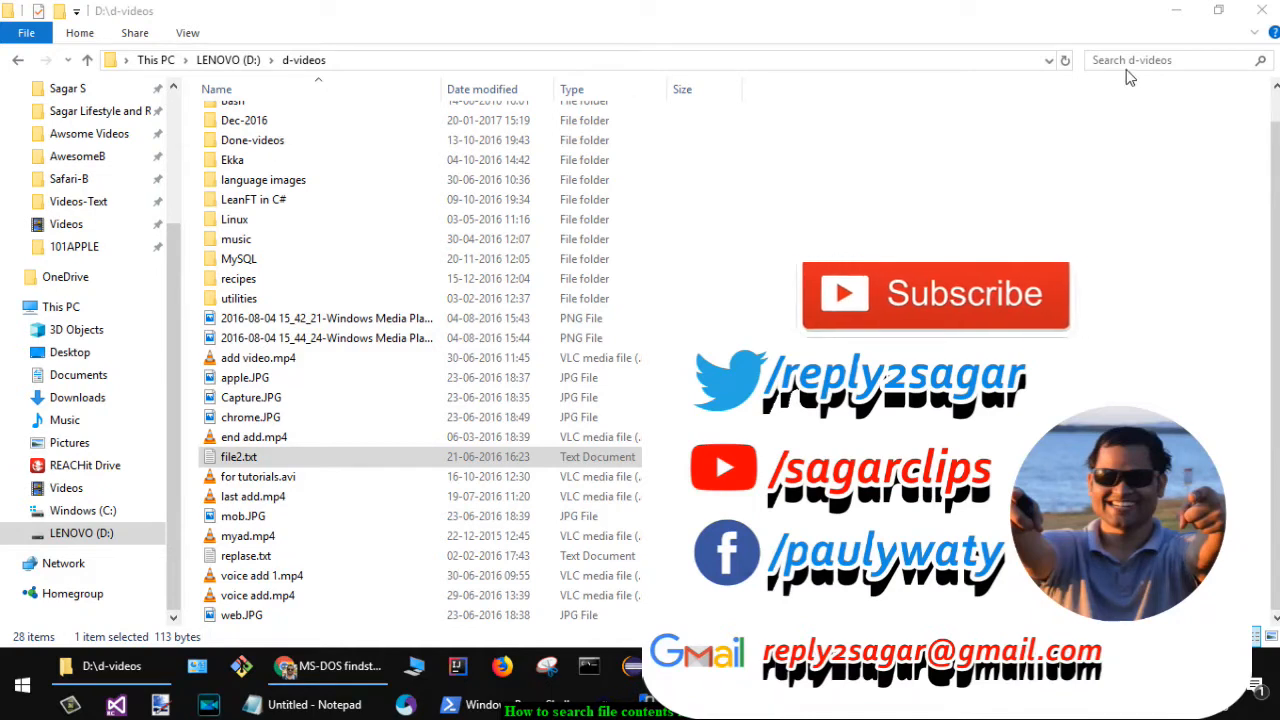
- Navigate to D:\d-videos and launch 'Open PowerShell window here' from the folder's context menu
click(1170, 60)
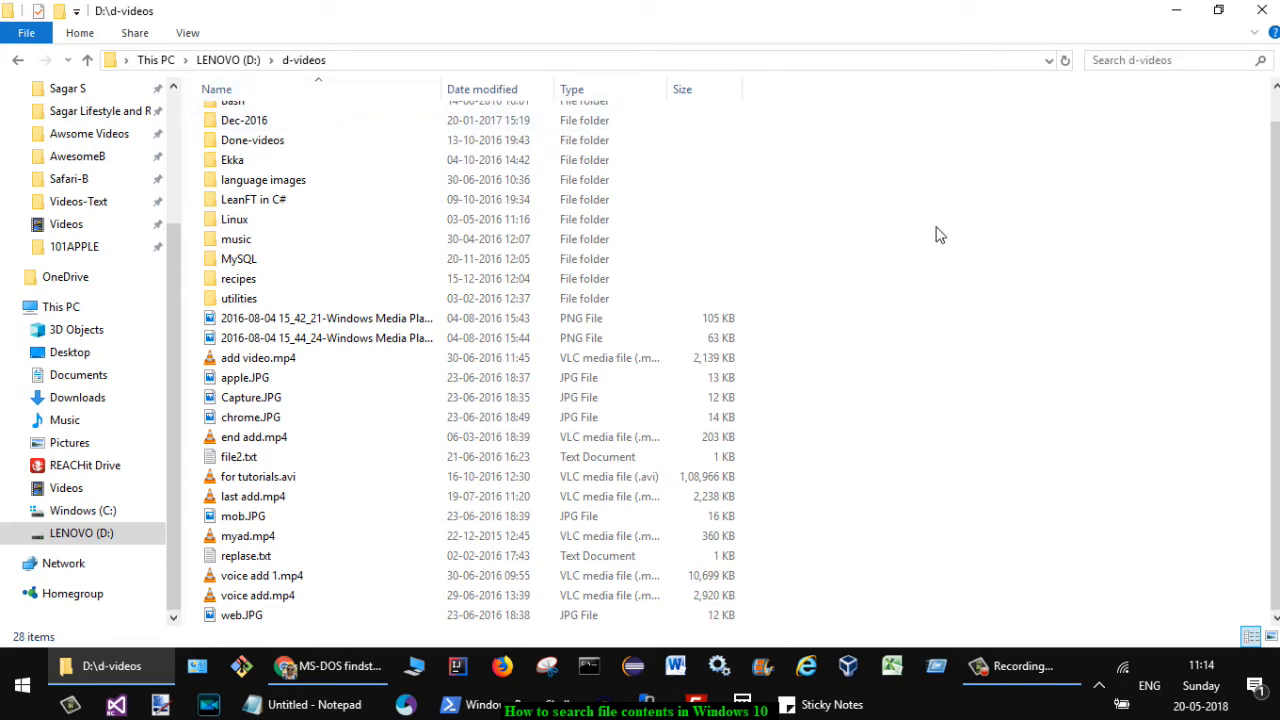
click(18, 60)
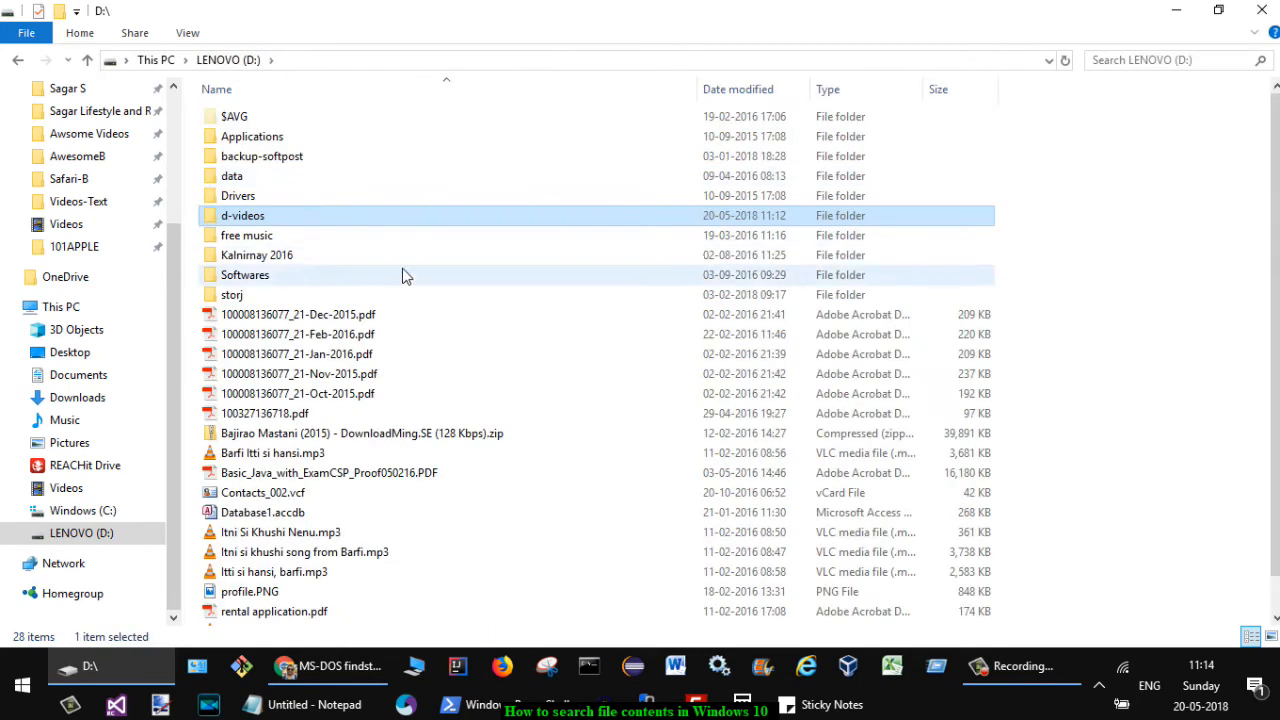
double_click(244, 216)
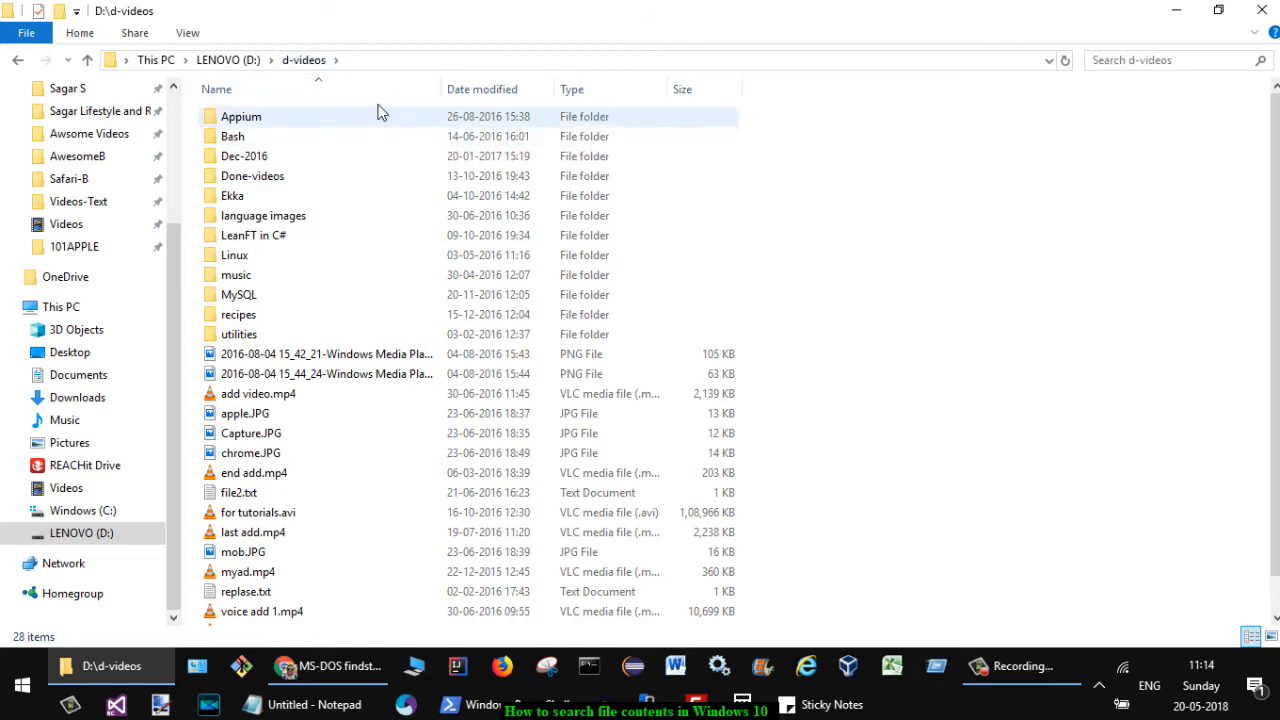
mouse_move(884, 256)
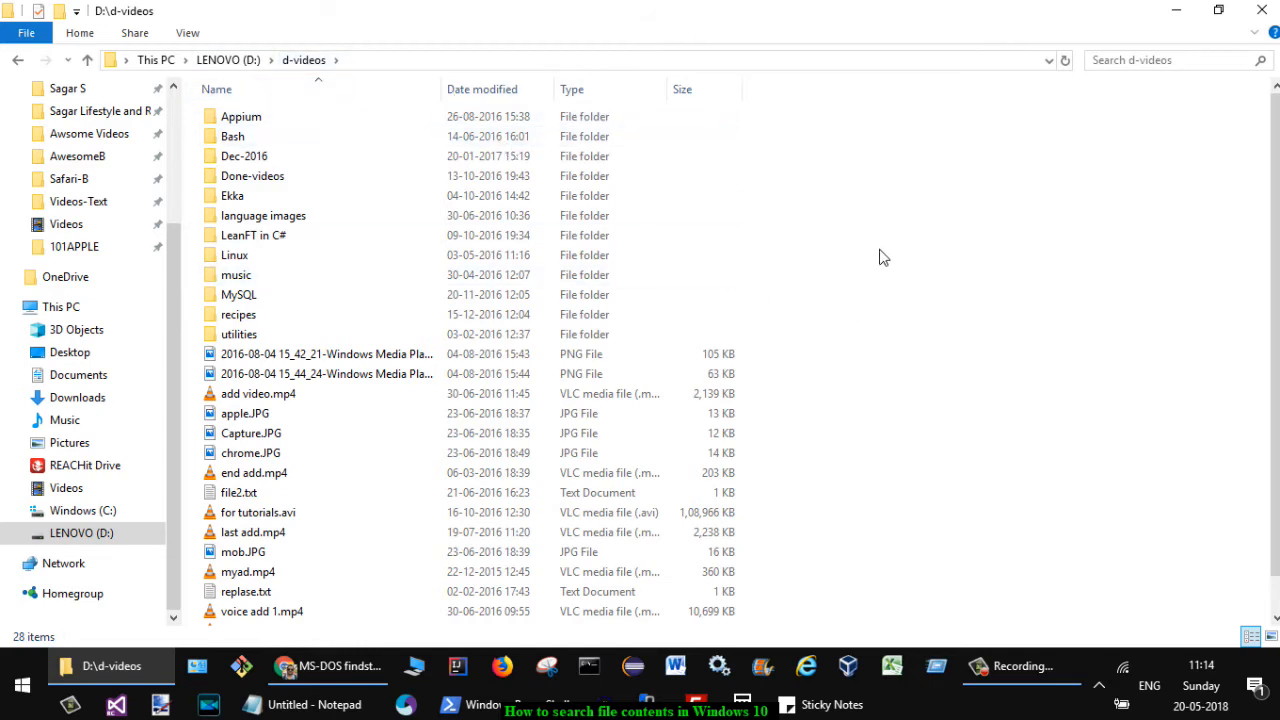
mouse_move(898, 246)
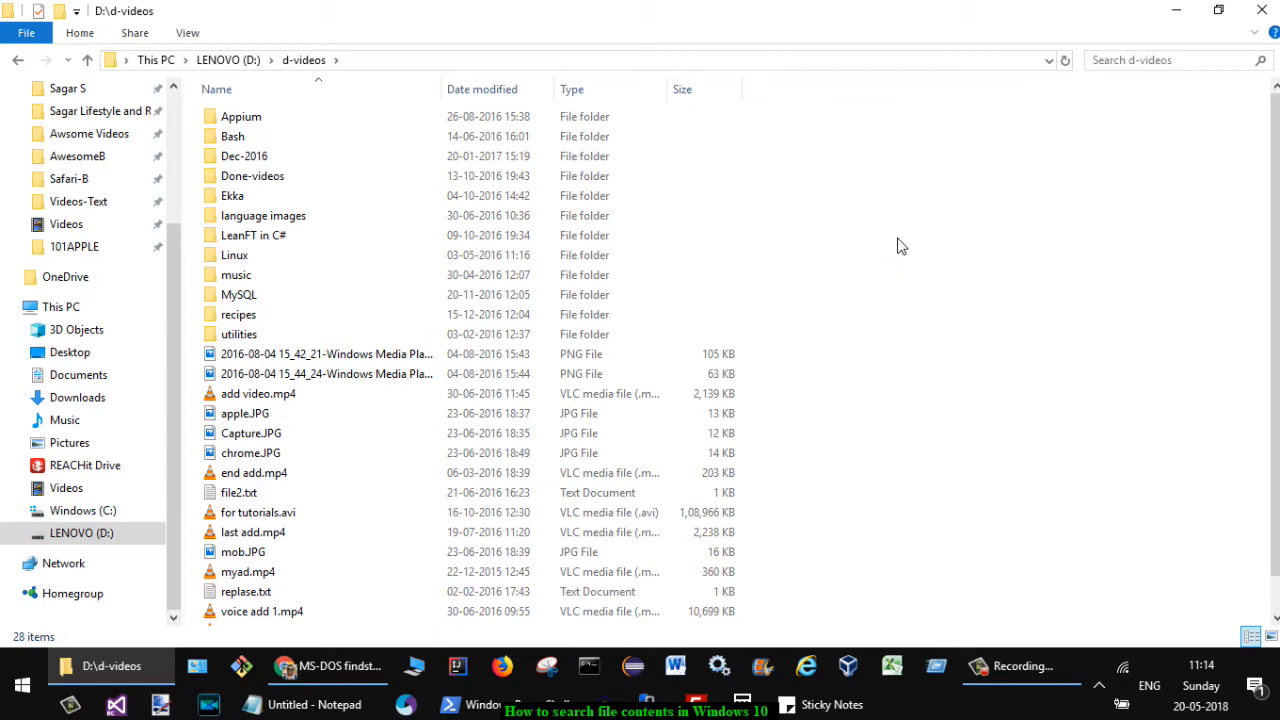
right_click(900, 246)
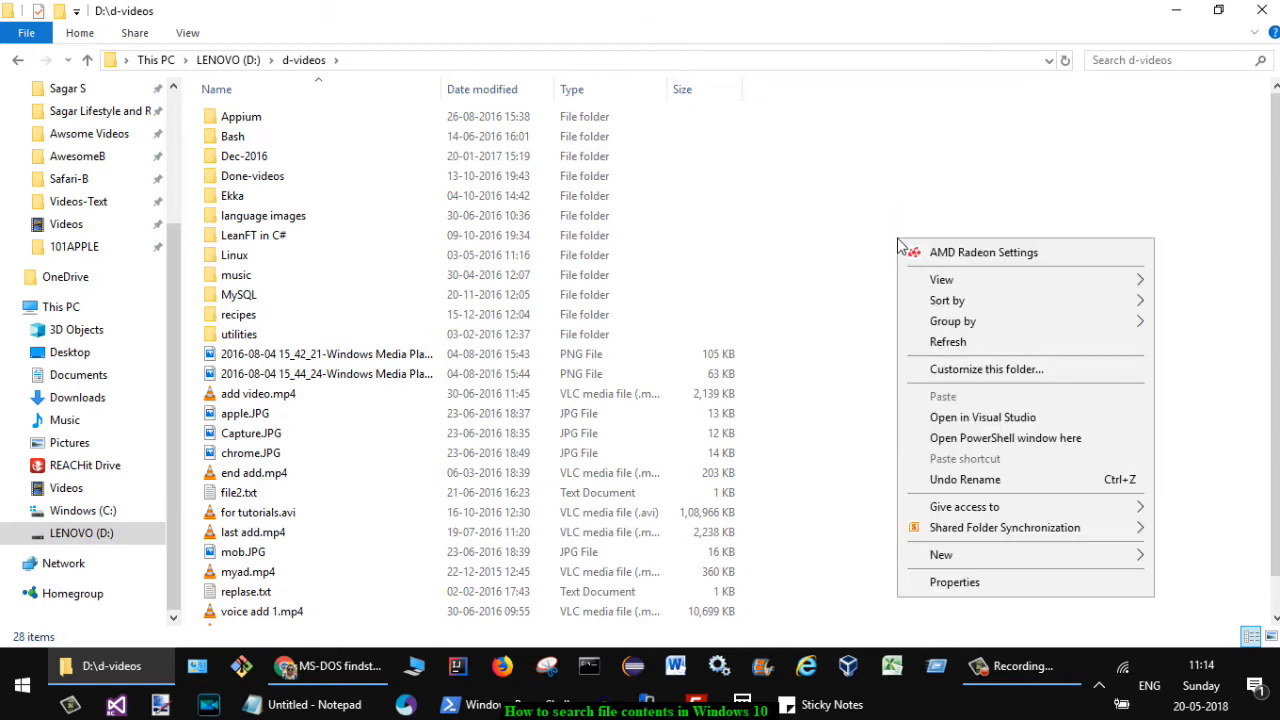
mouse_move(1004, 438)
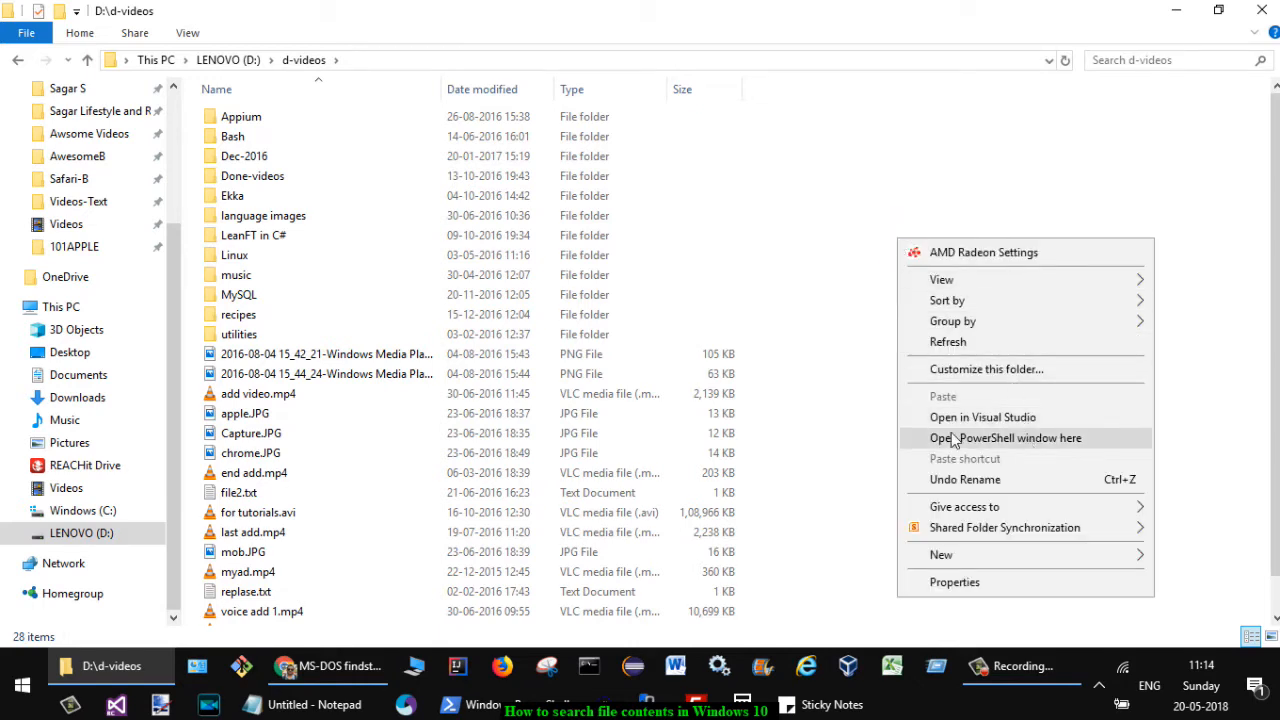
mouse_move(1030, 452)
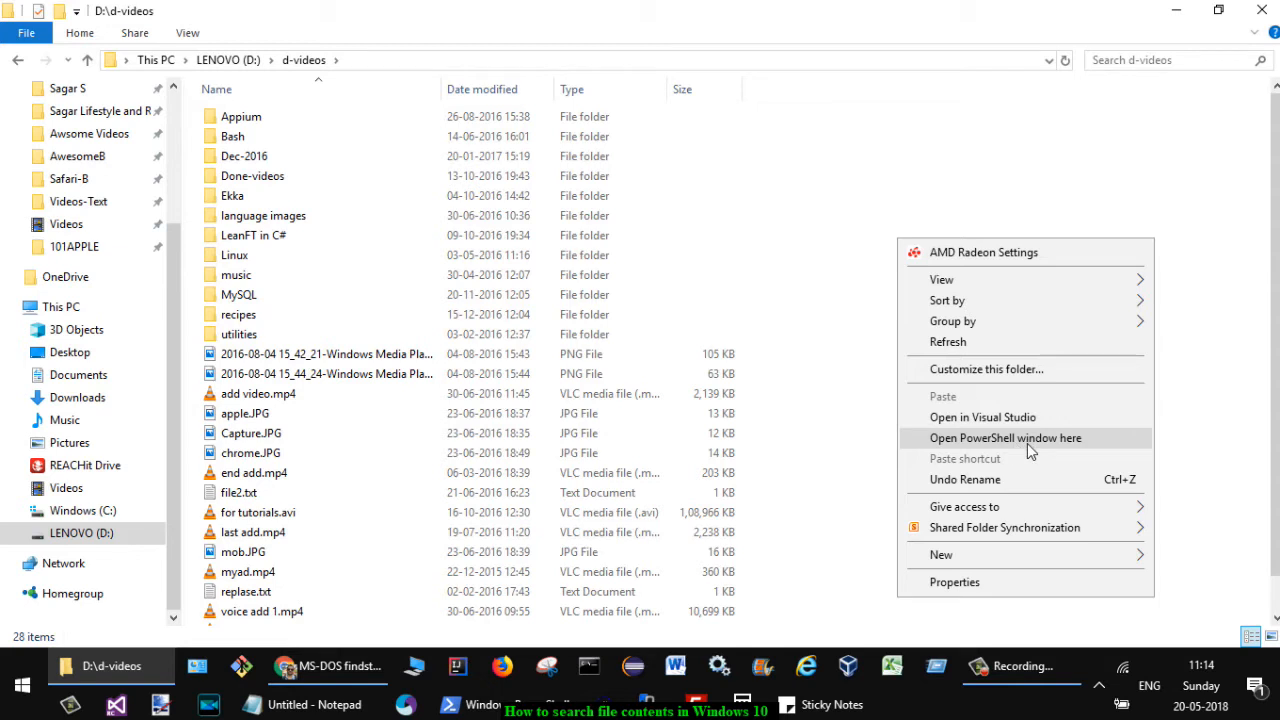
click(1004, 438)
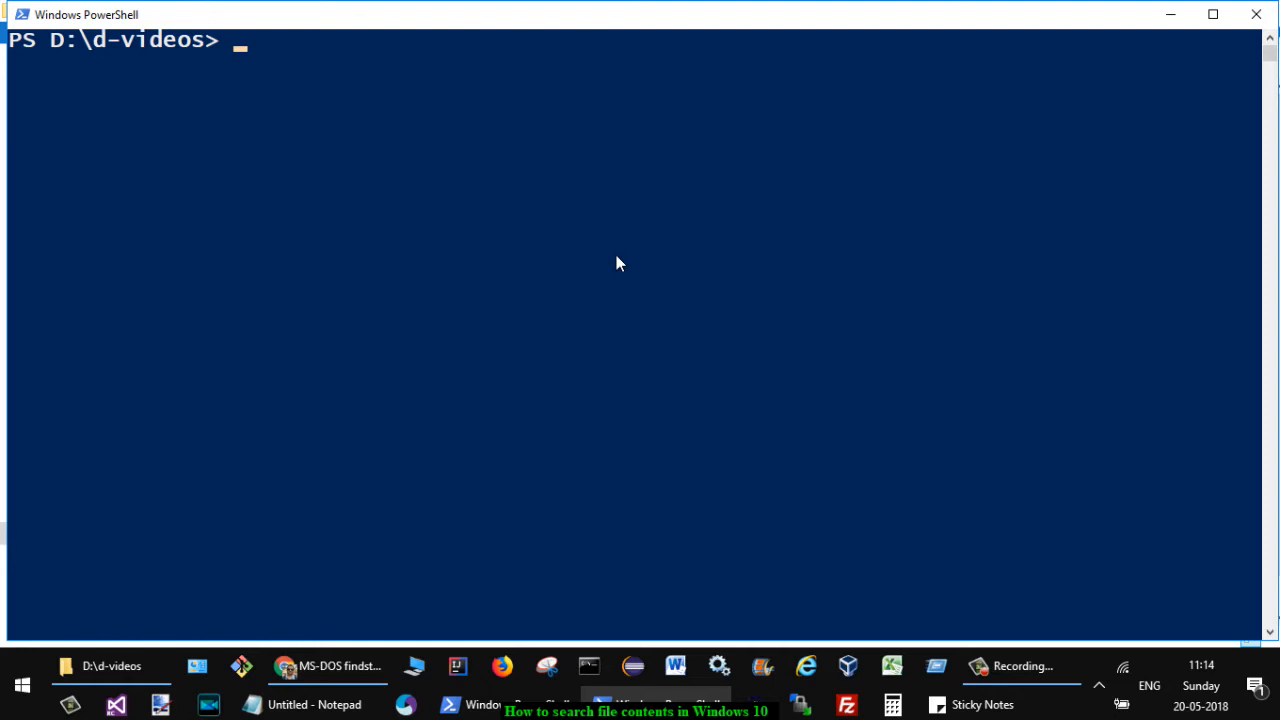
- Run findstr "Fedora" * across all files, matching file2.txt:Fedora
text(find)
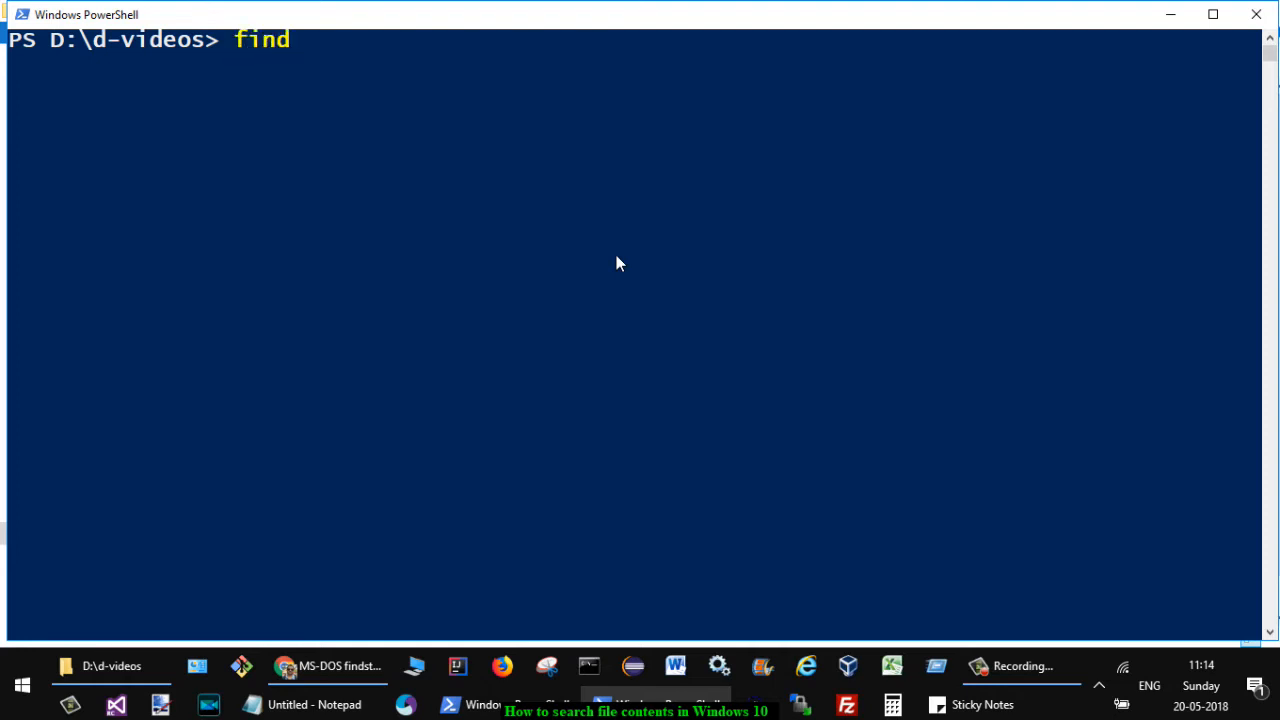
text(str)
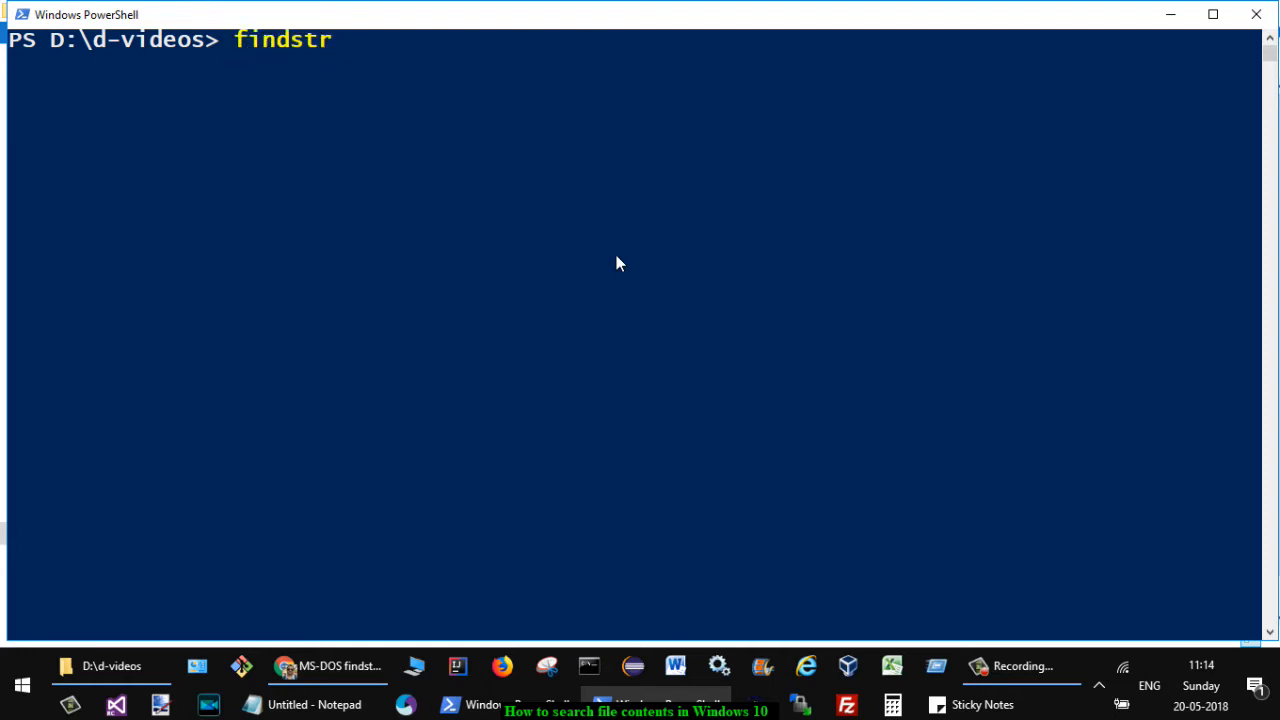
text("")
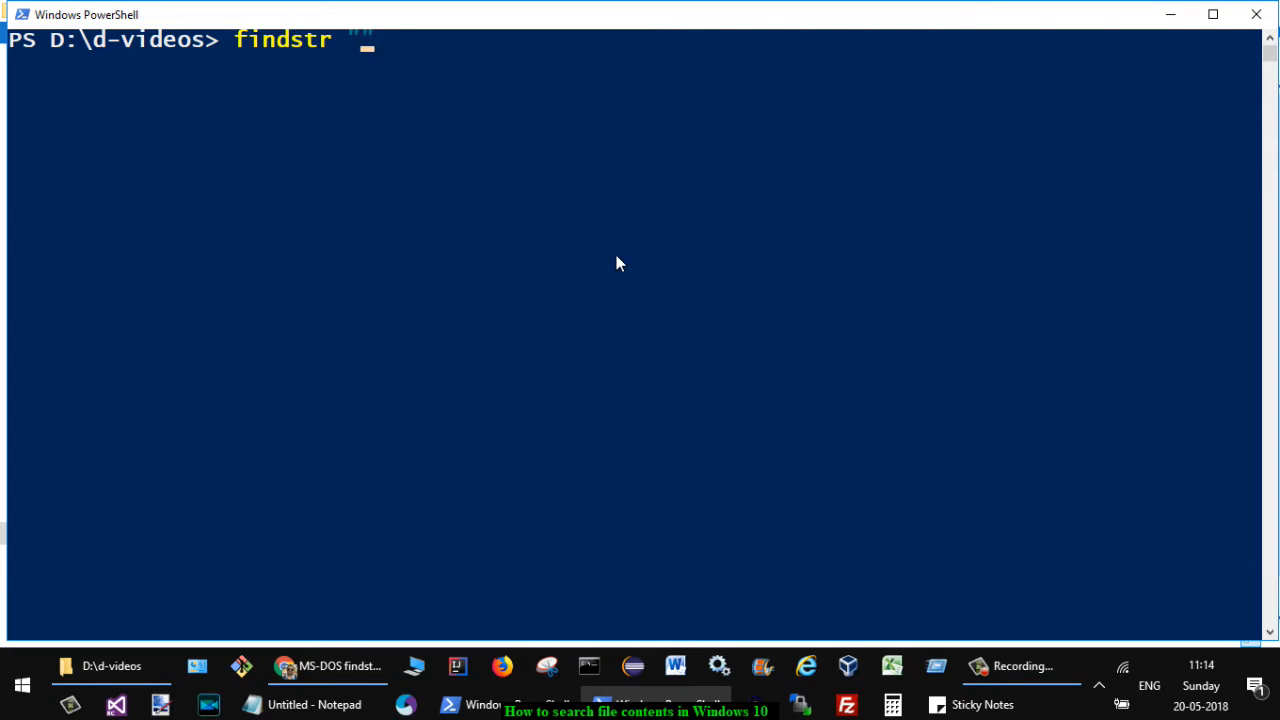
text(fe)
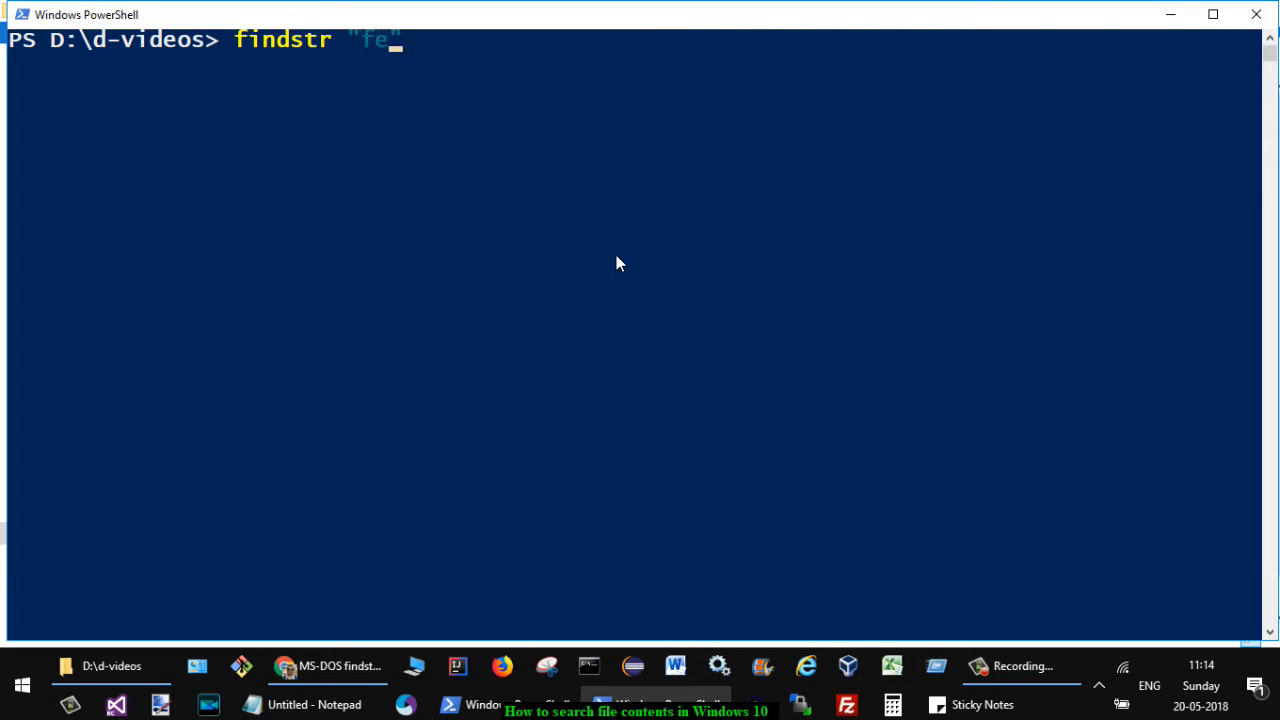
text(dora)
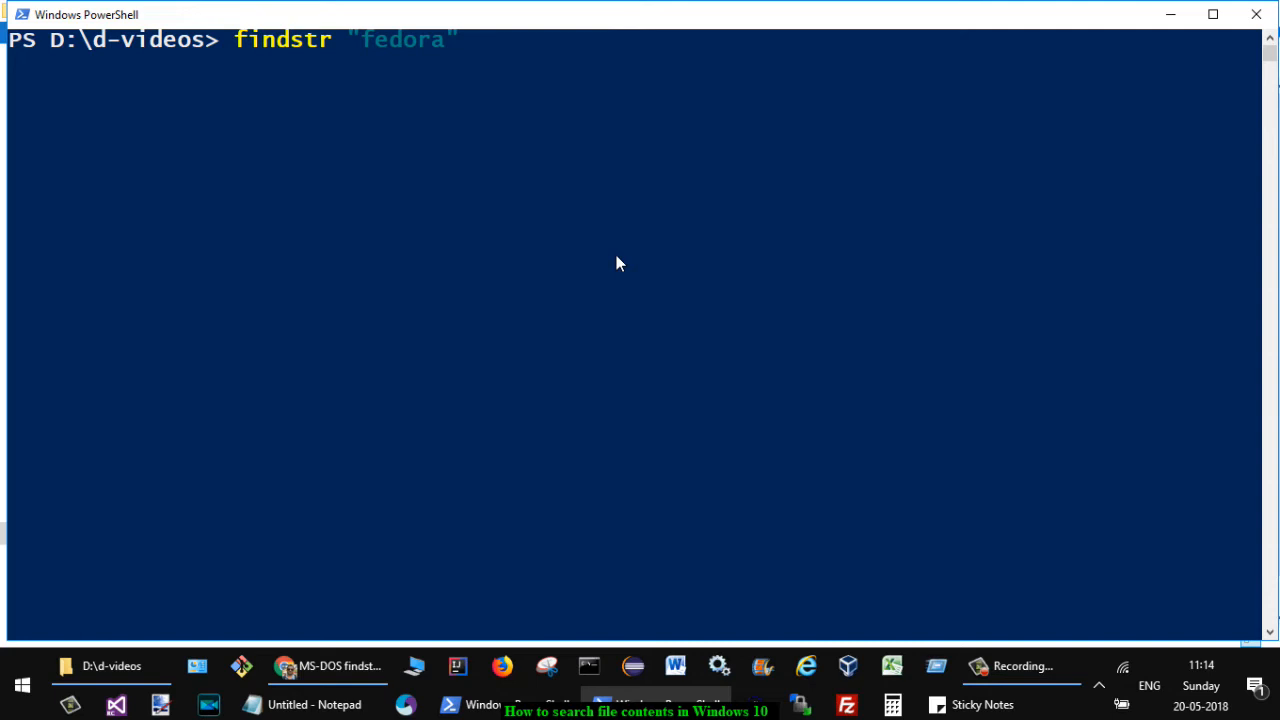
text(*)
text(findstr "Fedora" *)
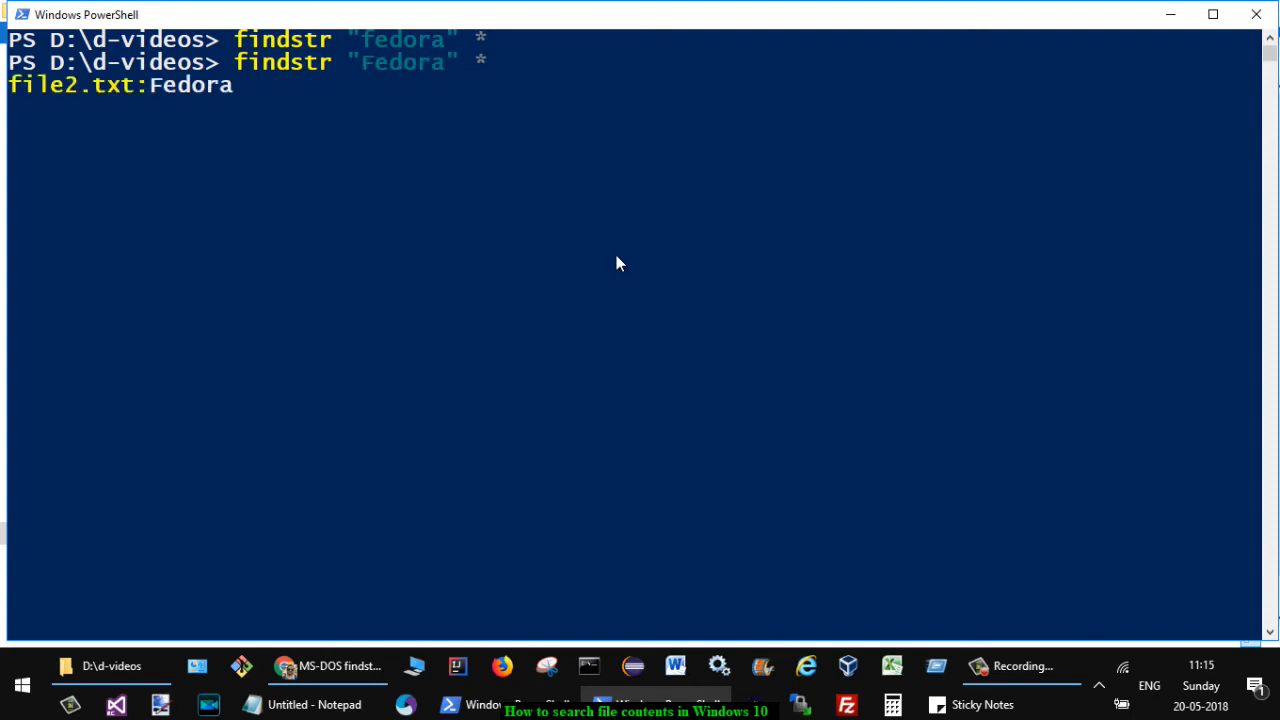
key(enter)
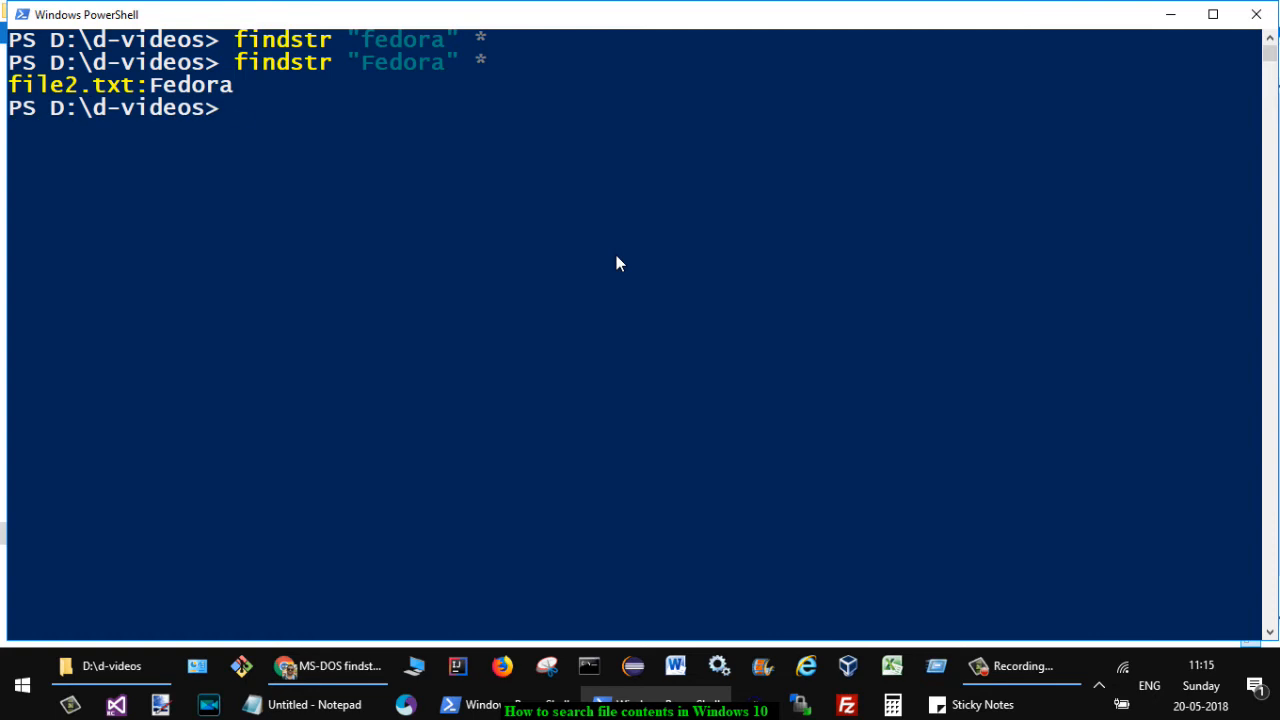
click(110, 666)
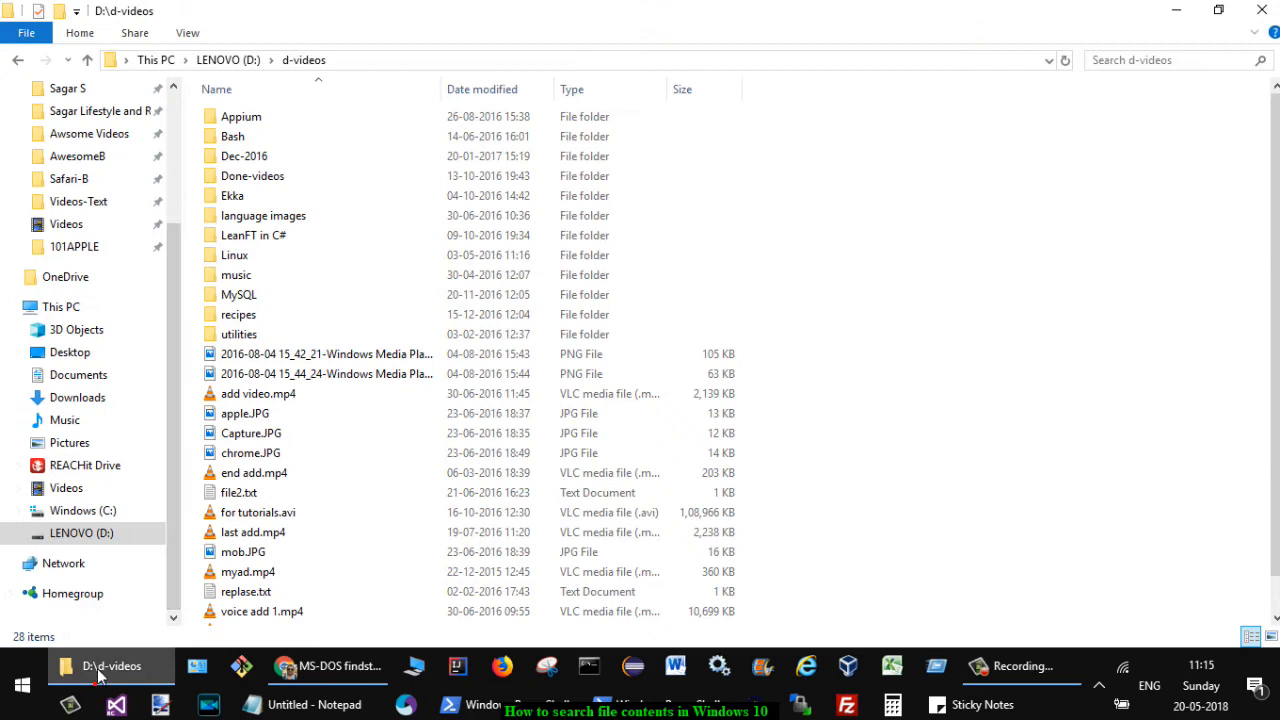
double_click(238, 492)
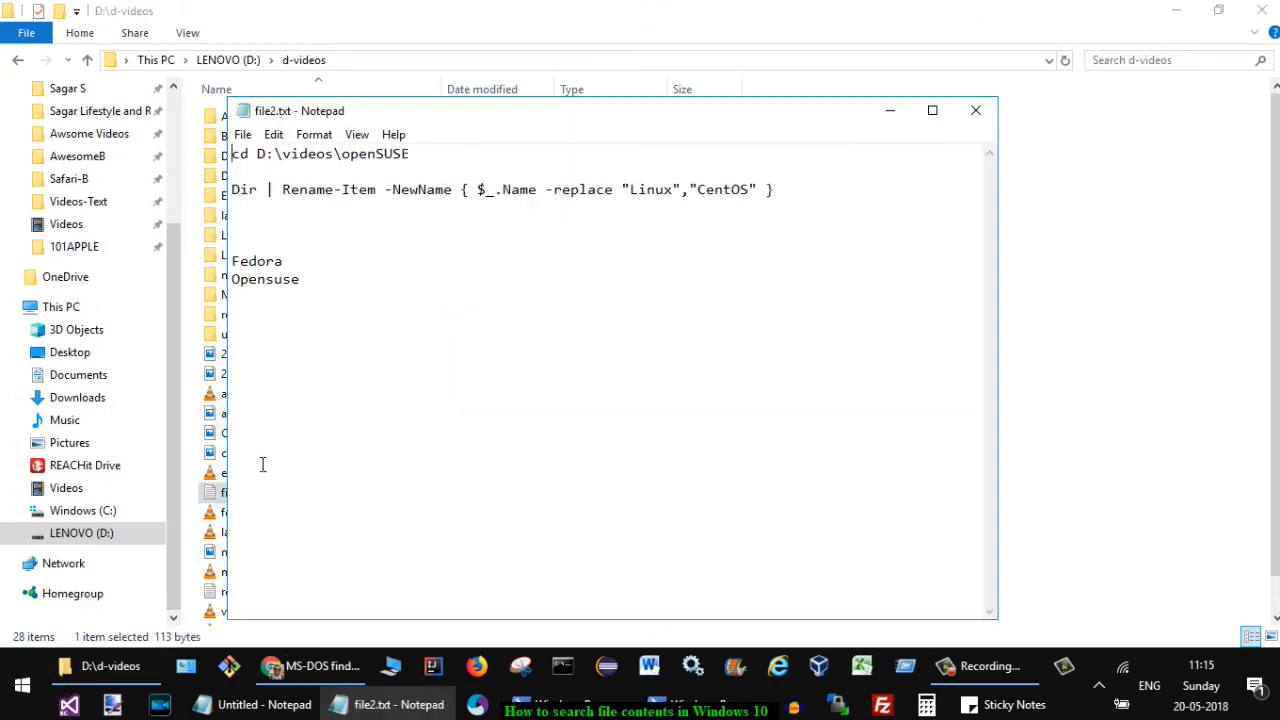
double_click(256, 260)
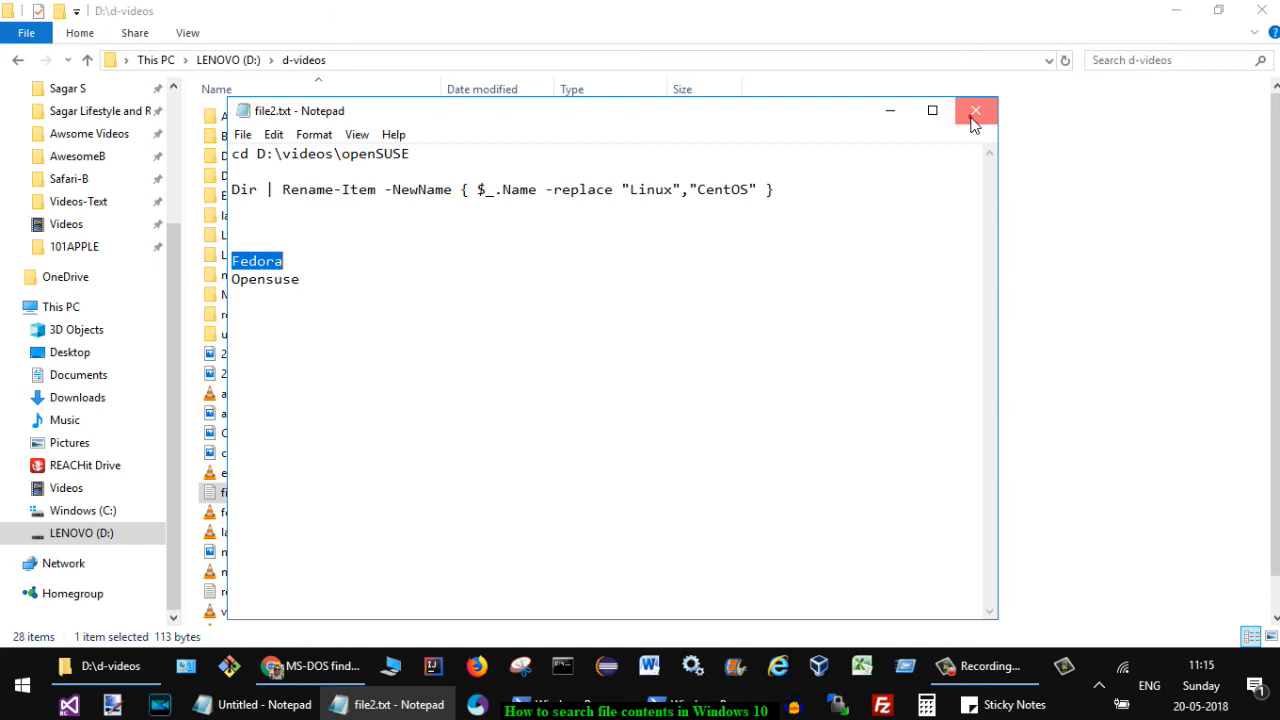
click(976, 110)
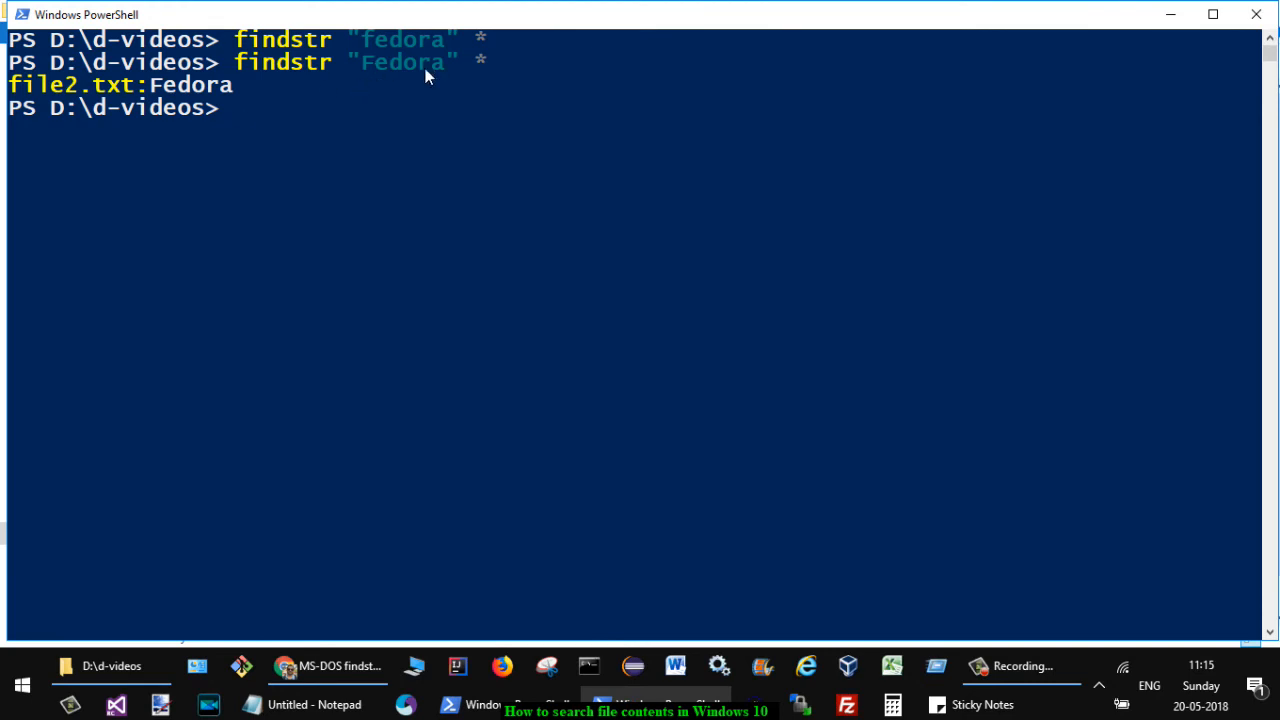
- Recall the findstr command and add /i for a case-insensitive fedora search matching file2.txt
text(findstr "Fedora" *)
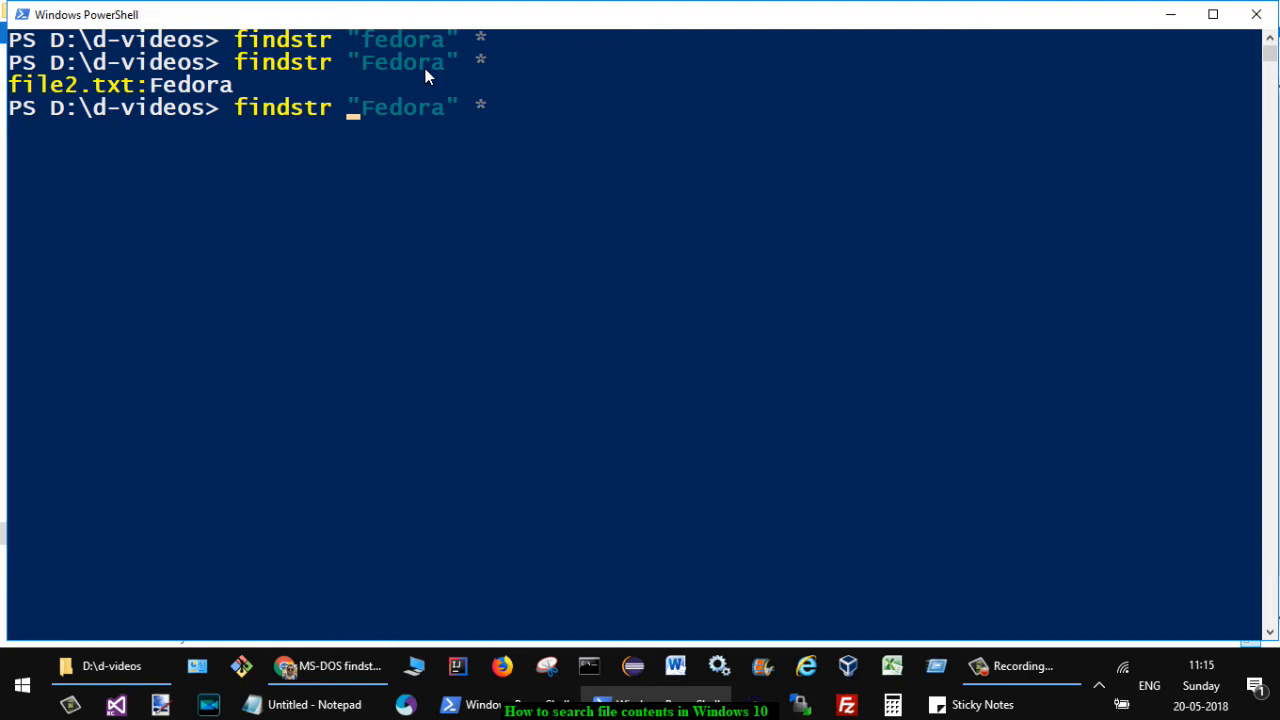
text(/i)
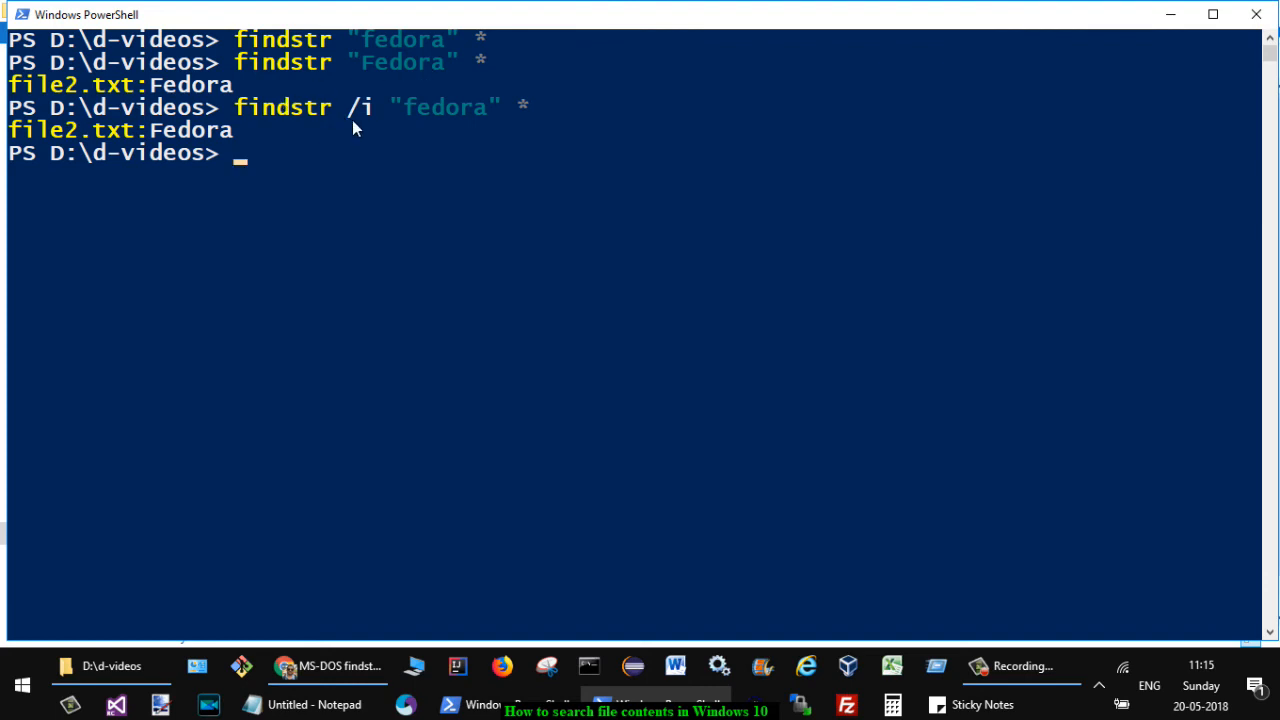
mouse_move(424, 120)
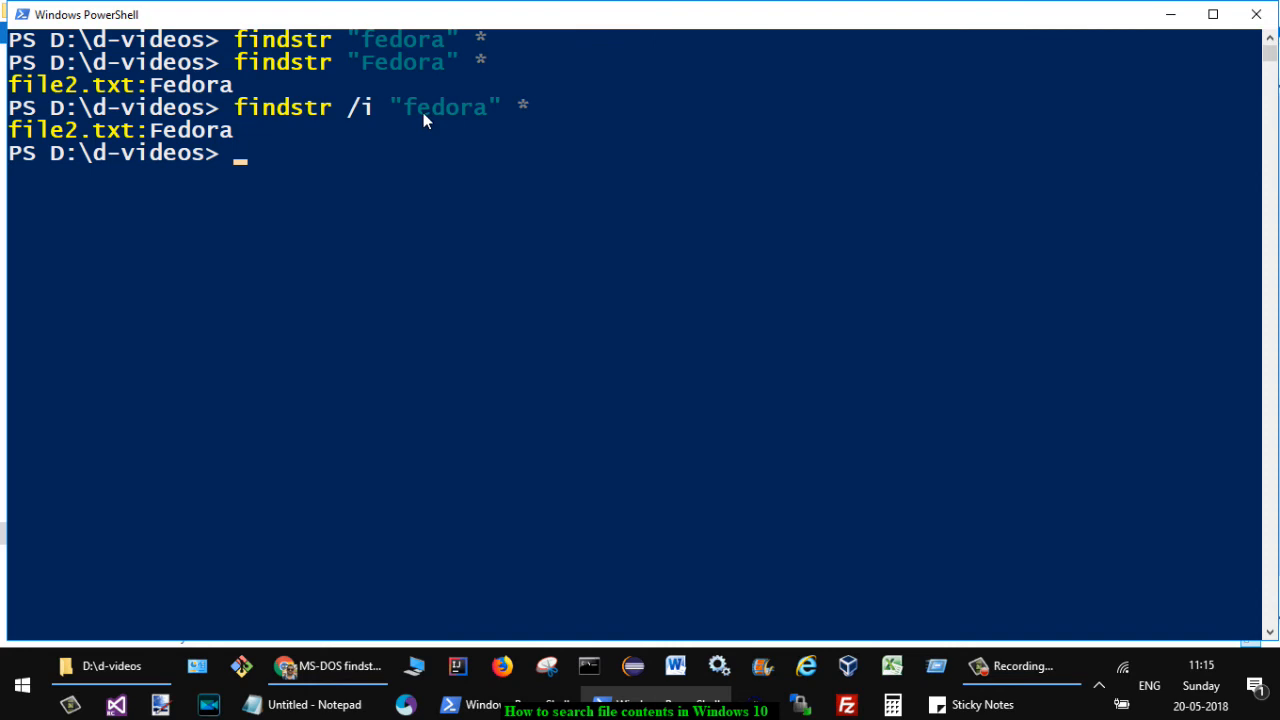
mouse_move(88, 144)
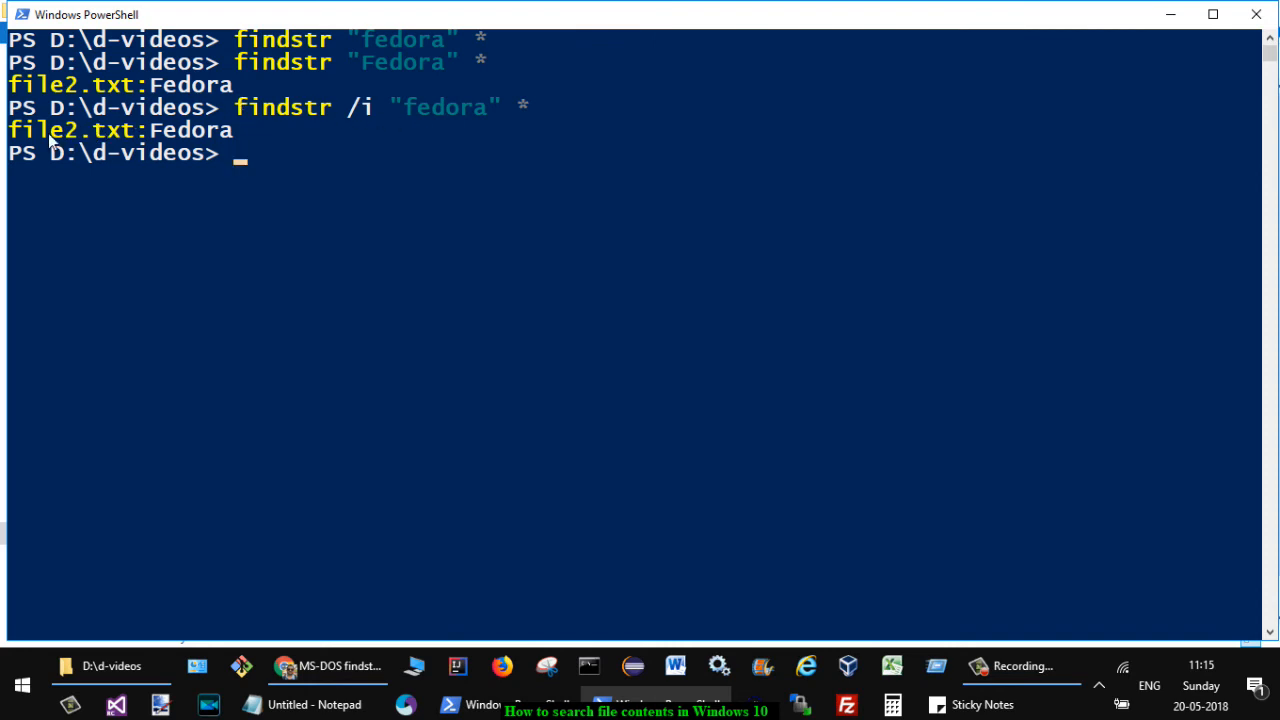
mouse_move(510, 288)
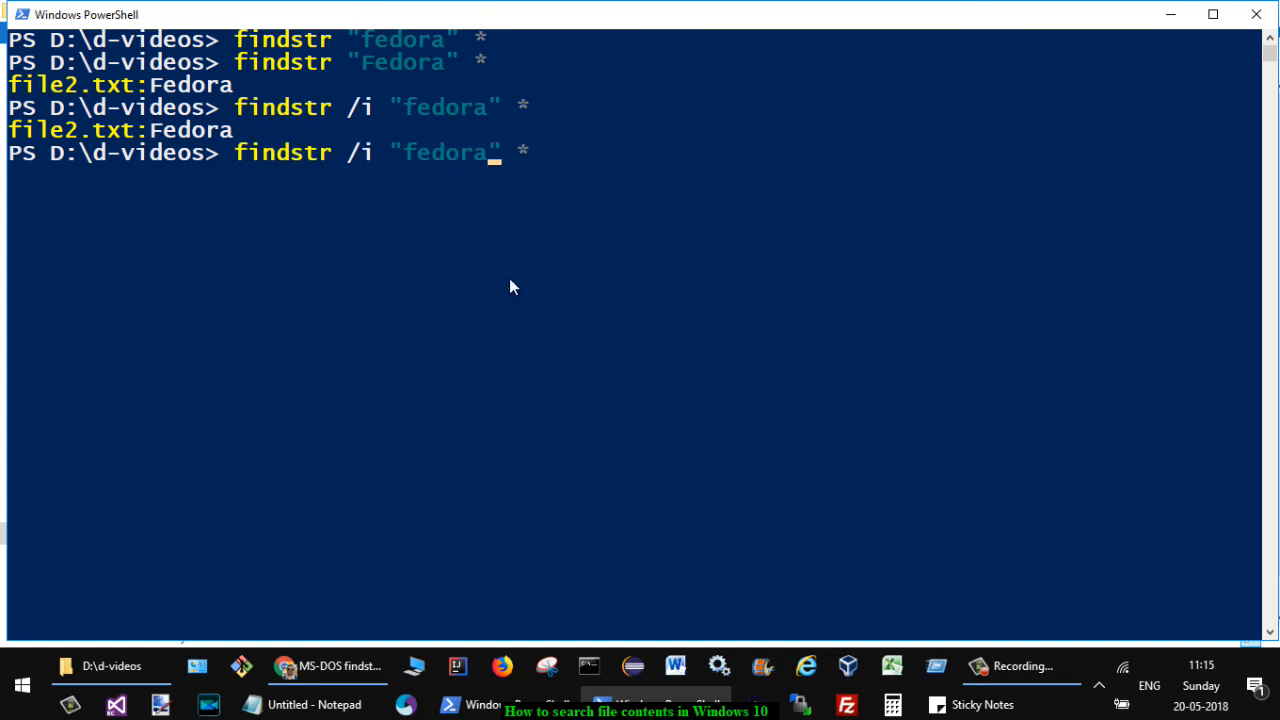
- Replace fedora with gmail in the /i search, matching a line in replase.txt
key(Backspace)
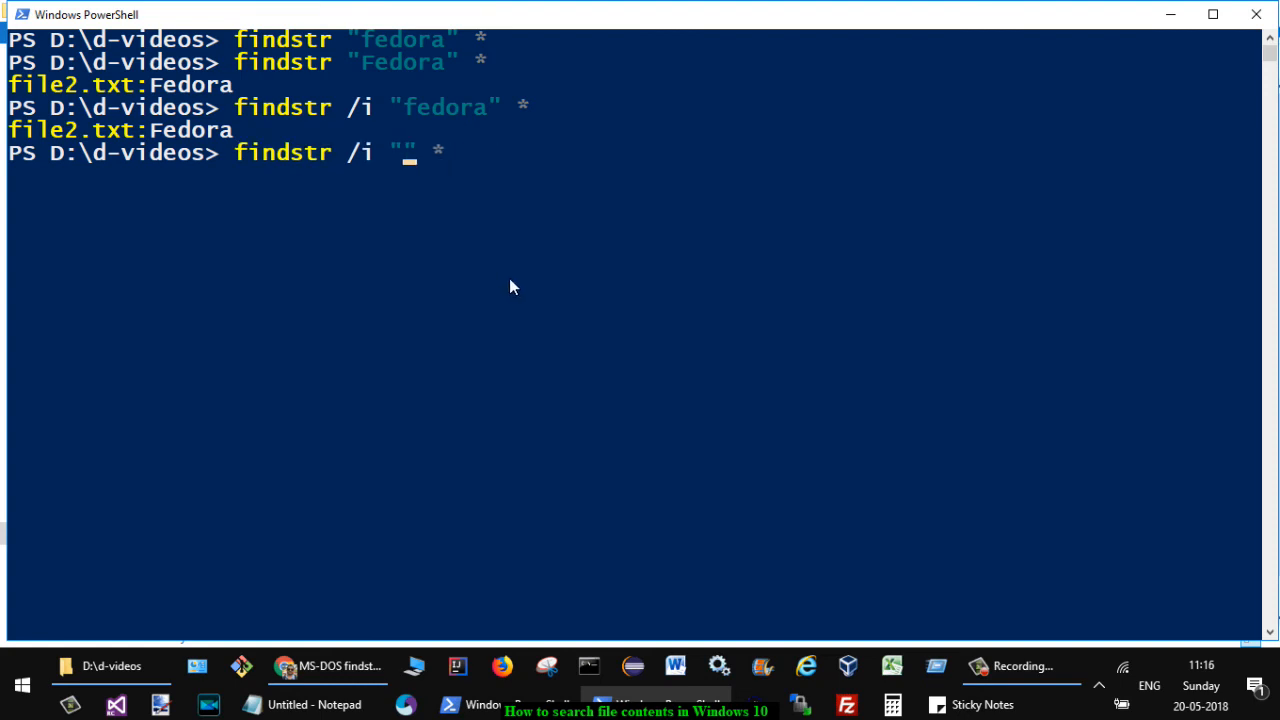
text(gmail)
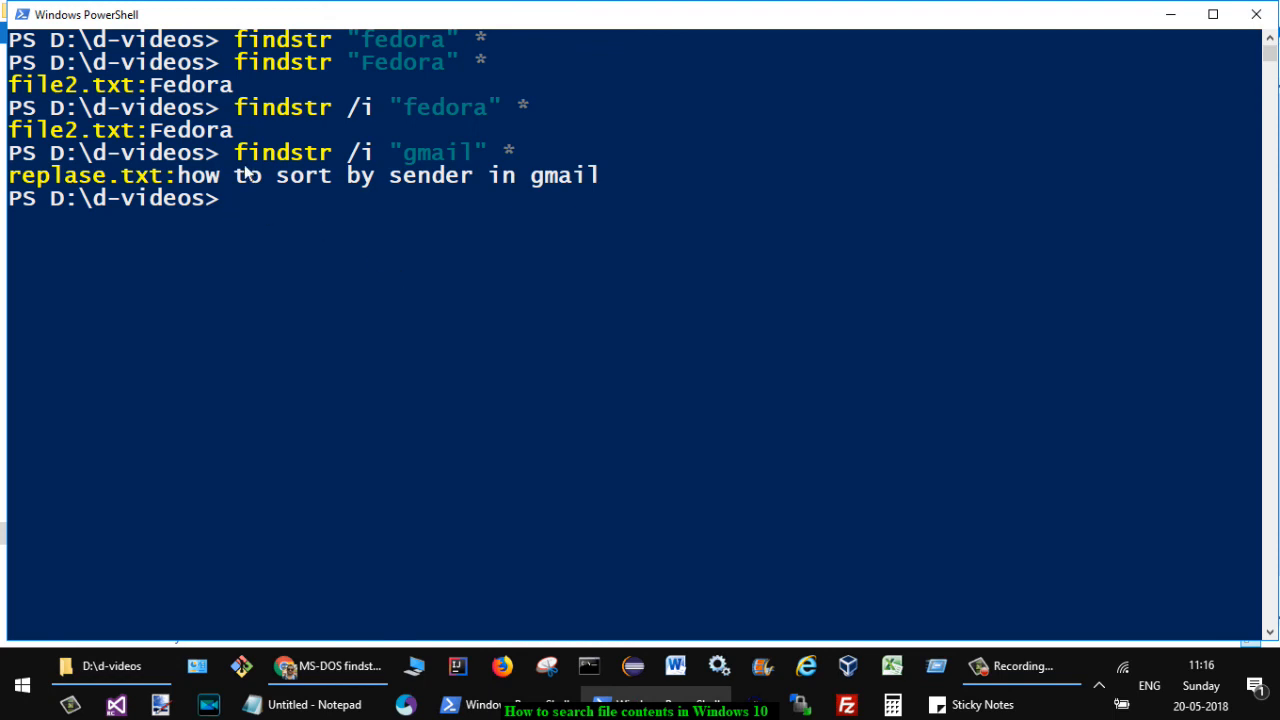
mouse_move(436, 332)
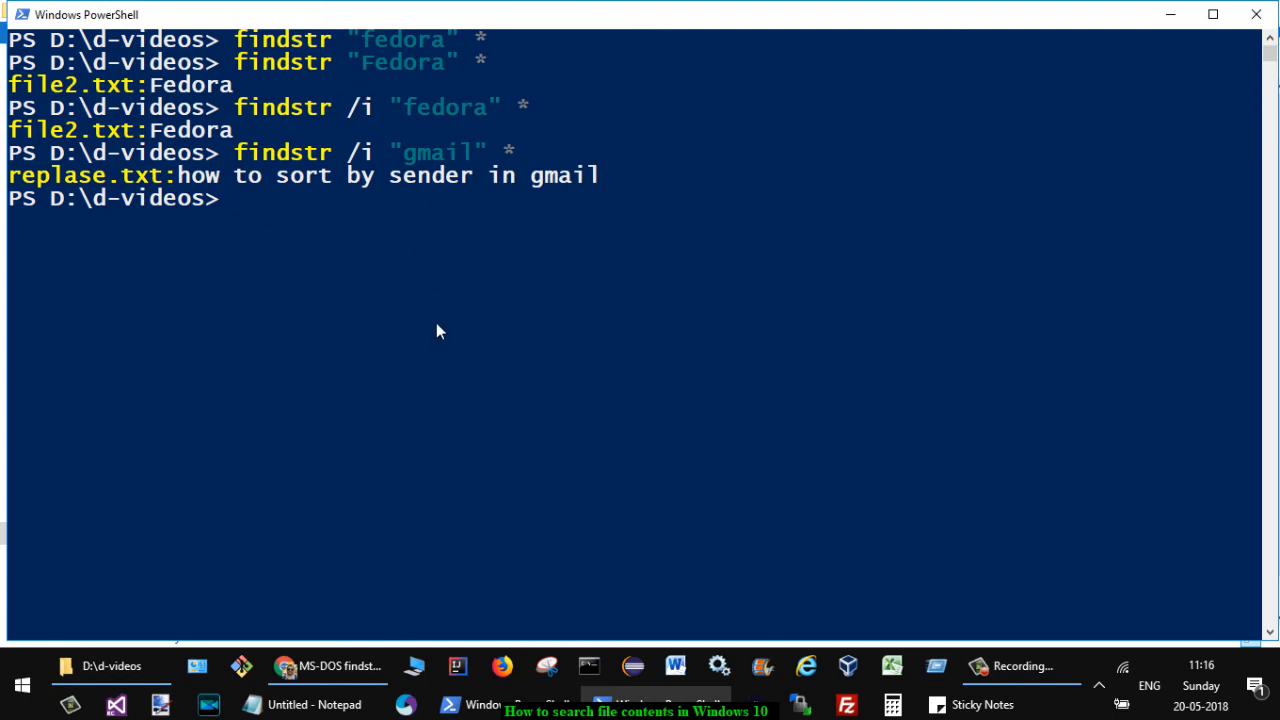